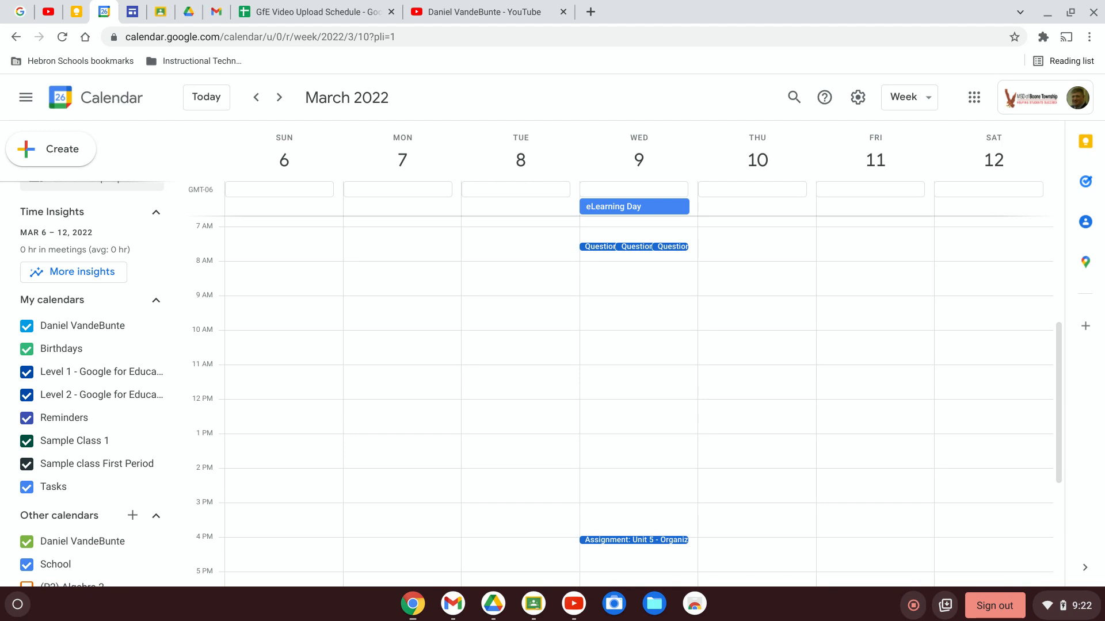
{"action": "mouse_move", "coordinate": [649, 454]}
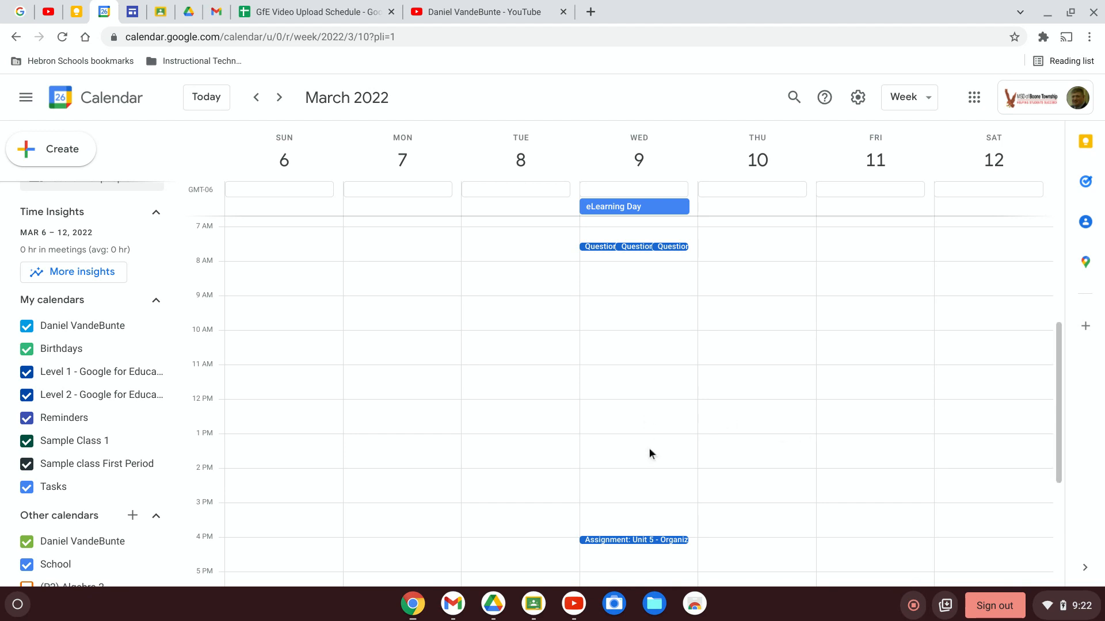
- Start a new event on Wednesday, March 9 at 1pm titled 'Google Slides'
{"action": "left_click", "coordinate": [634, 451]}
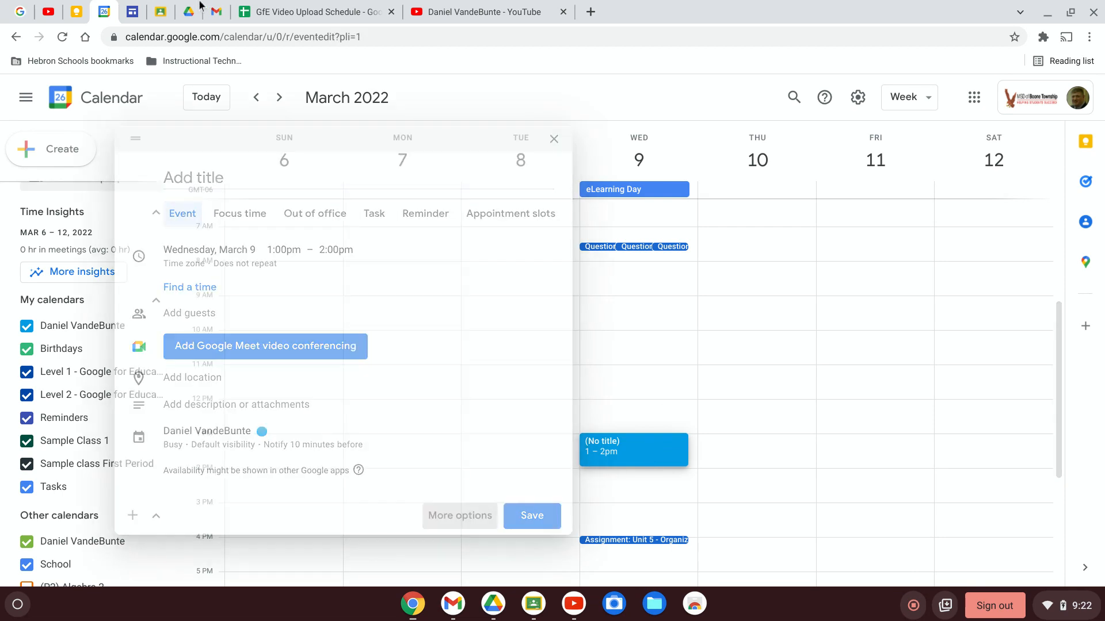
{"action": "type", "text": "Google Slides"}
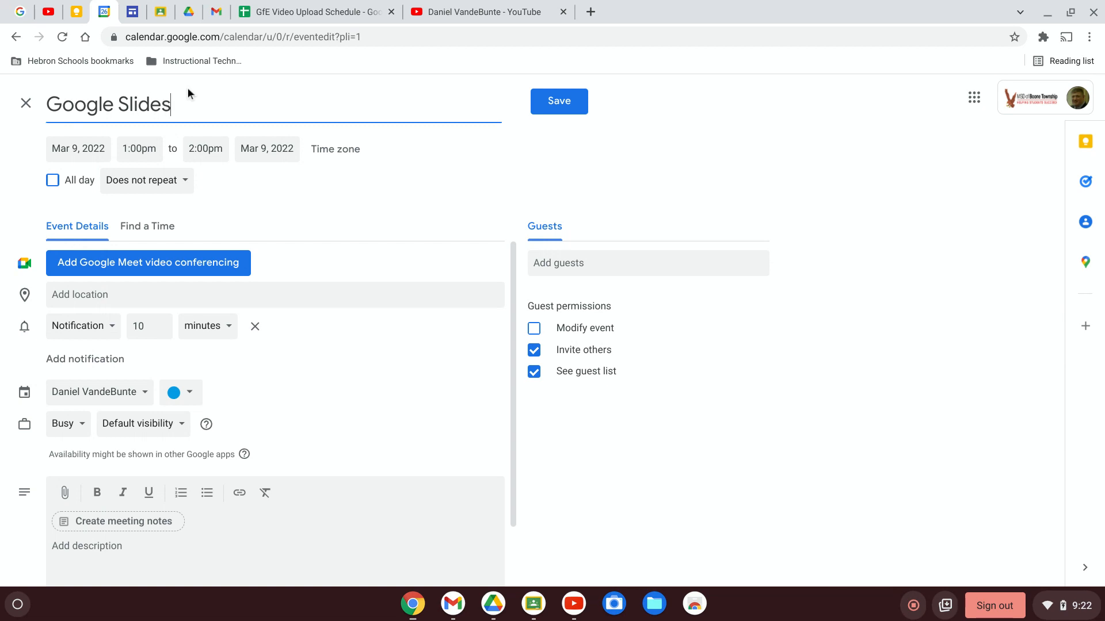
- Move the event to run 1:15pm–2:15pm
{"action": "left_click", "coordinate": [139, 148]}
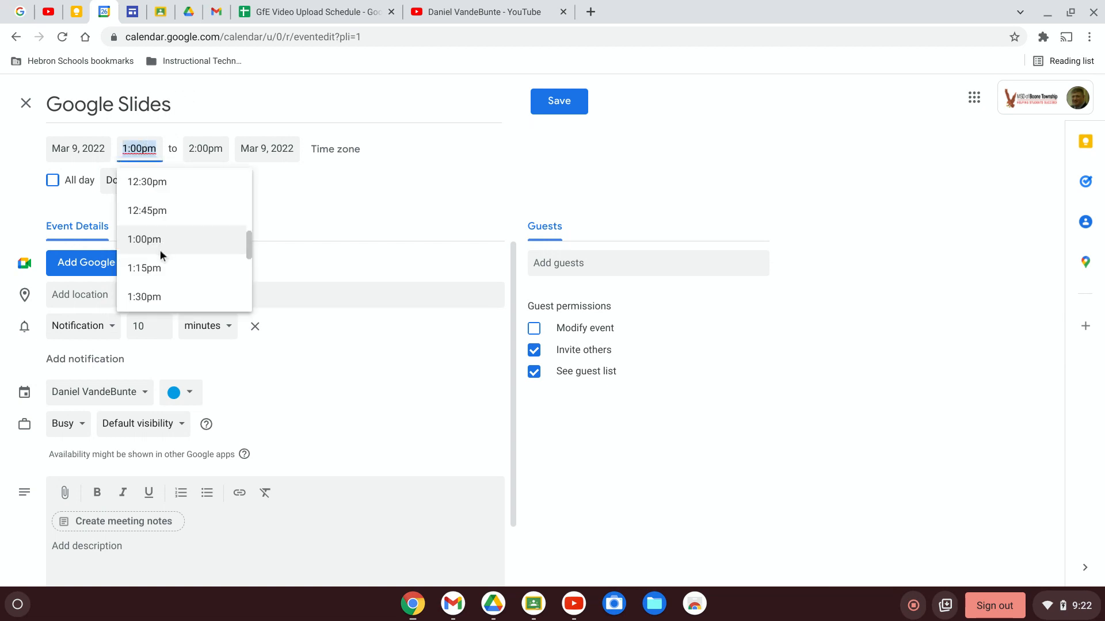
{"action": "left_click", "coordinate": [144, 269]}
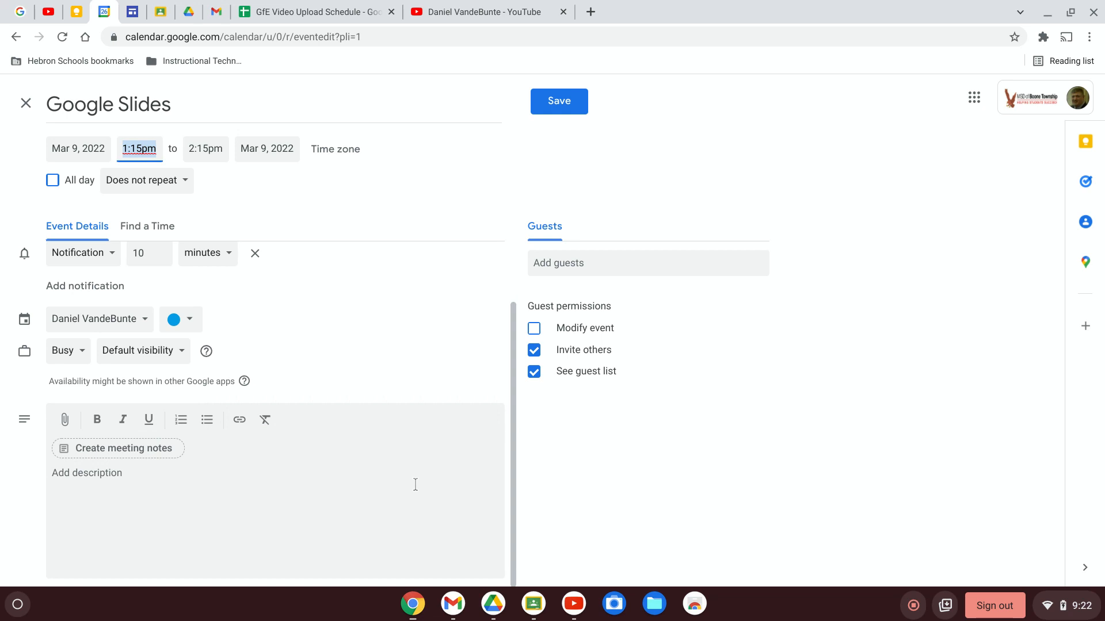
{"action": "mouse_move", "coordinate": [358, 478]}
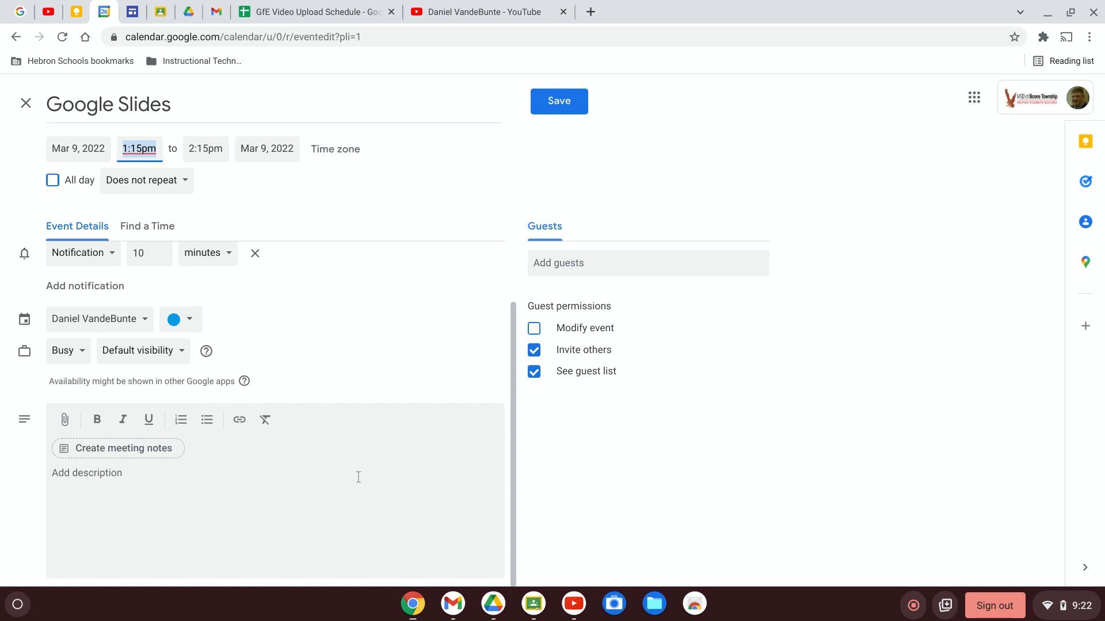
{"action": "mouse_move", "coordinate": [65, 419]}
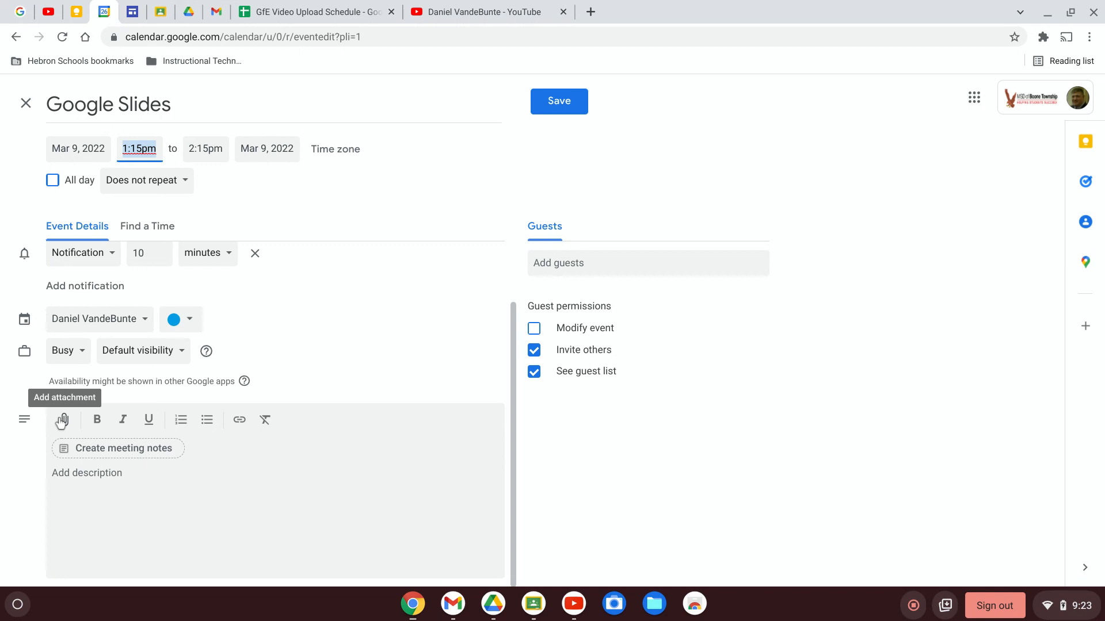
{"action": "mouse_move", "coordinate": [72, 430]}
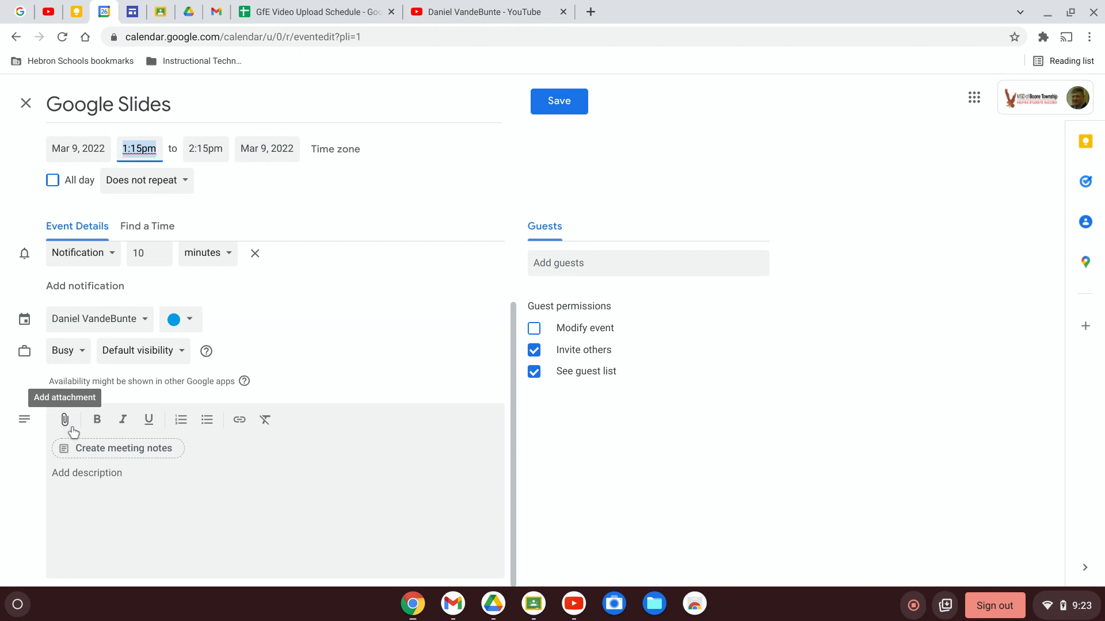
- Attach the Sample Calendar agenda doc from Drive to the event
{"action": "left_click", "coordinate": [64, 419]}
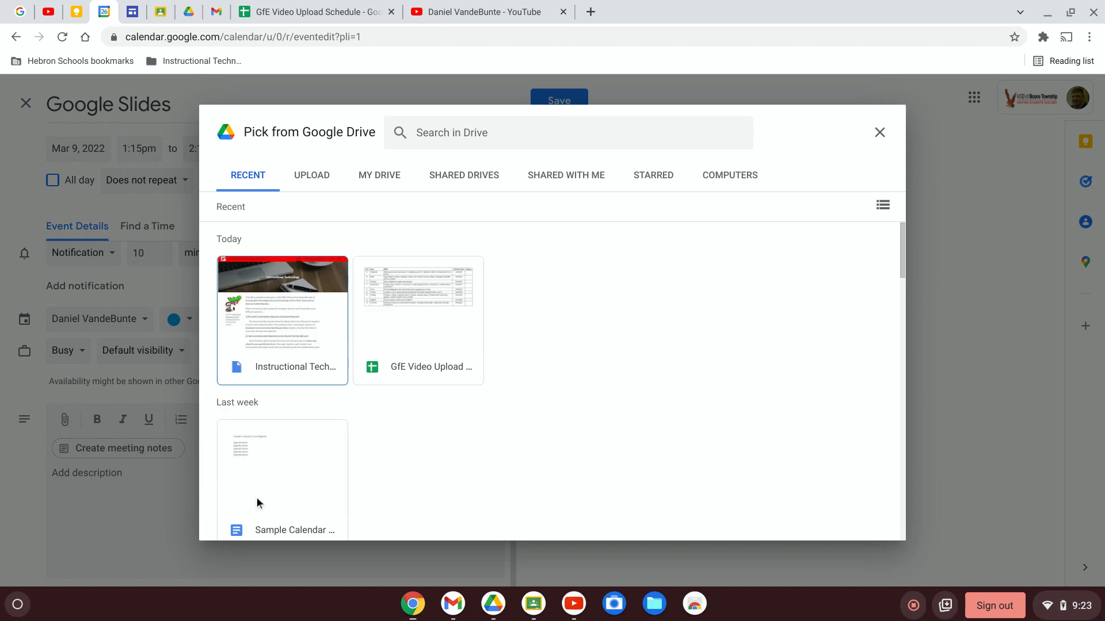
{"action": "mouse_move", "coordinate": [302, 464]}
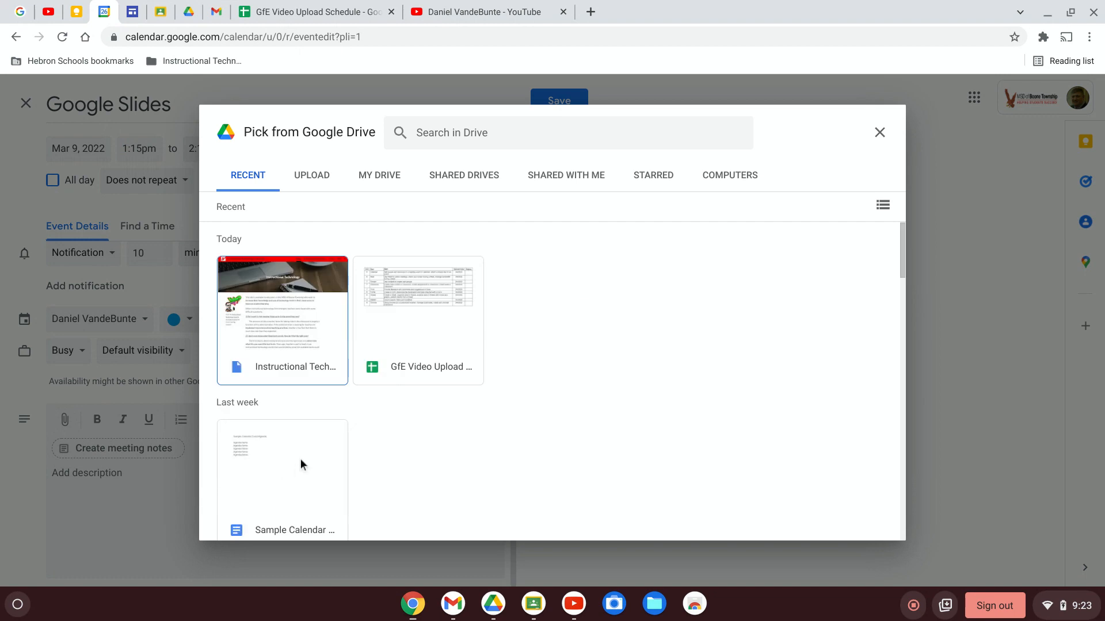
{"action": "left_click", "coordinate": [282, 465]}
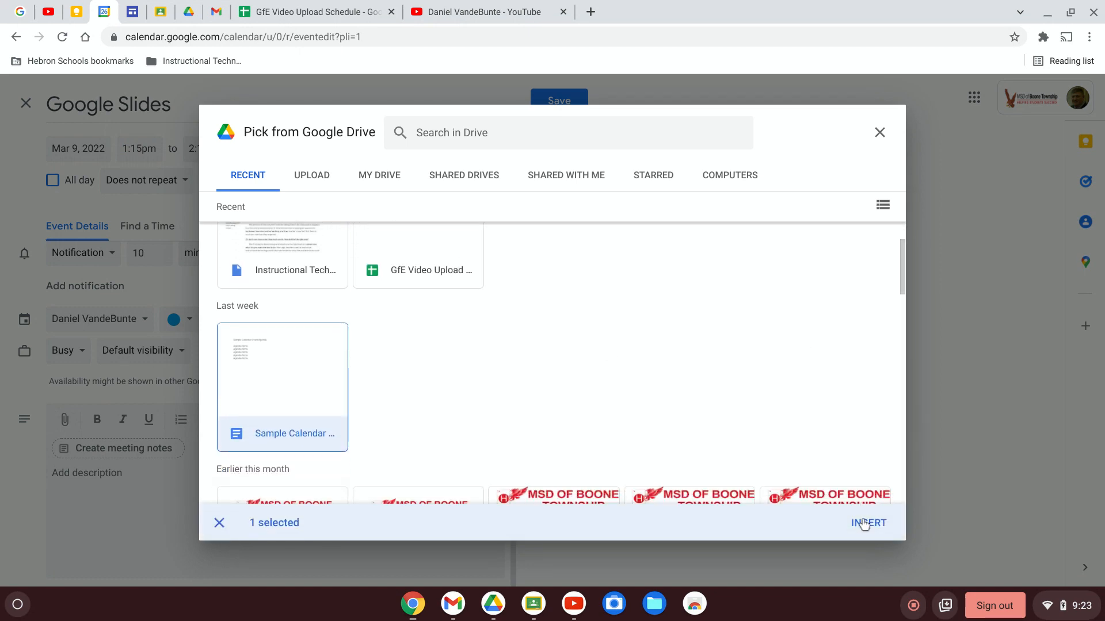
{"action": "left_click", "coordinate": [868, 522]}
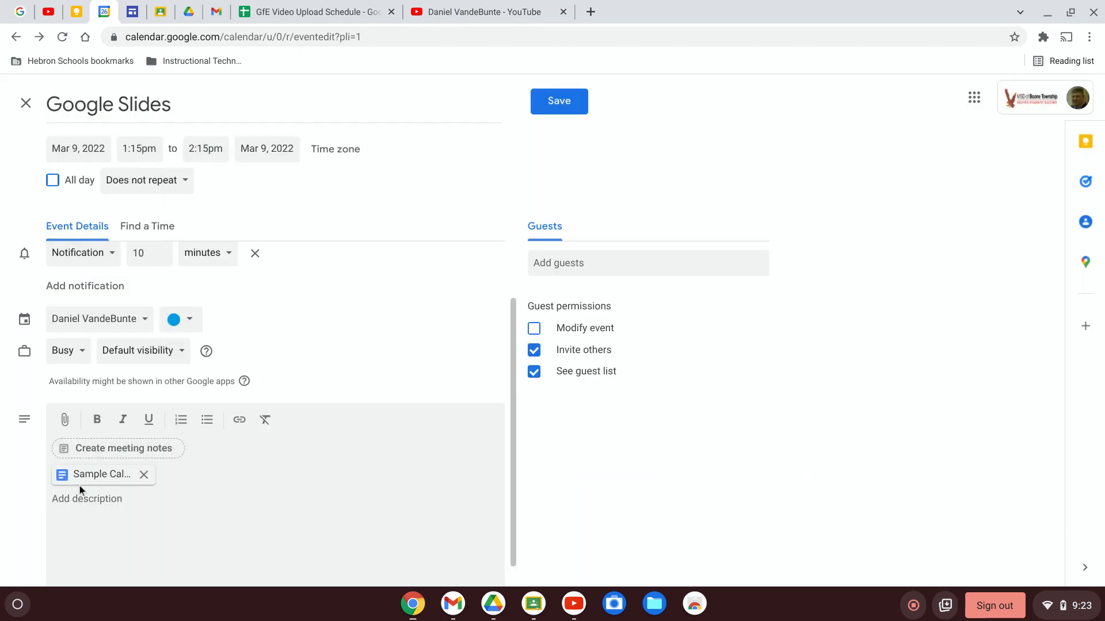
{"action": "mouse_move", "coordinate": [309, 491]}
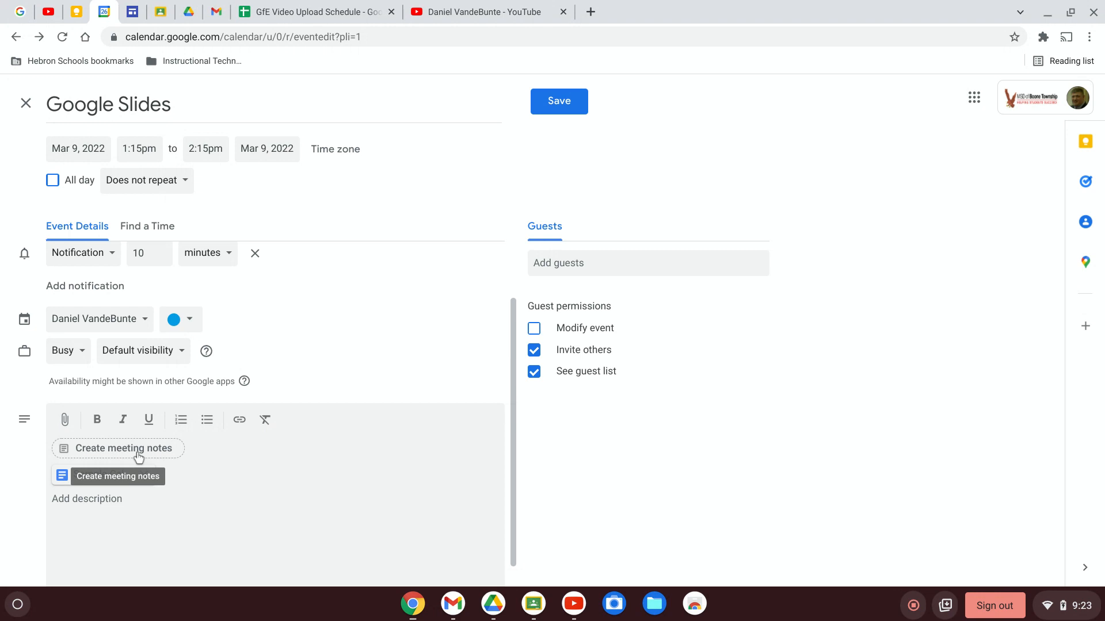
- Create the 'Notes - Google Slides' meeting notes doc and save the event
{"action": "left_click", "coordinate": [117, 448]}
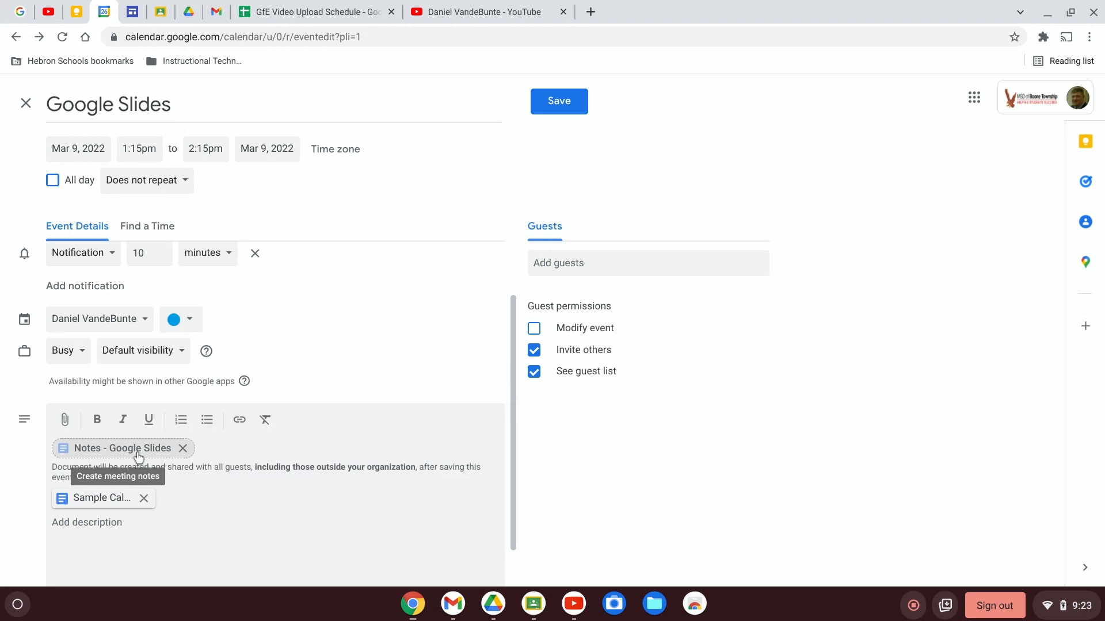
{"action": "mouse_move", "coordinate": [345, 508]}
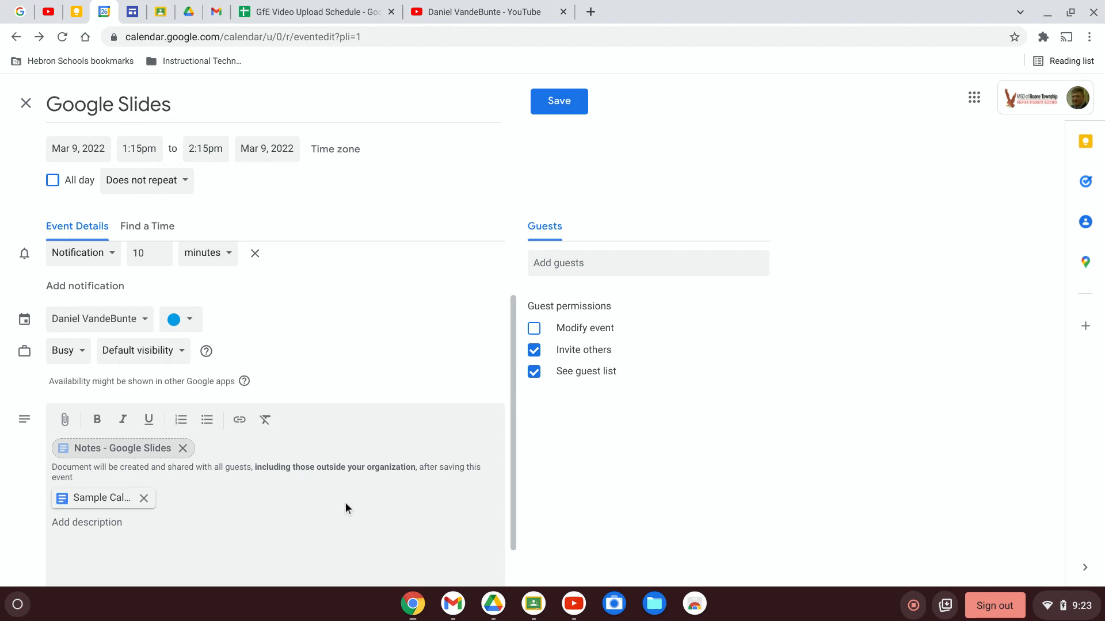
{"action": "mouse_move", "coordinate": [538, 76]}
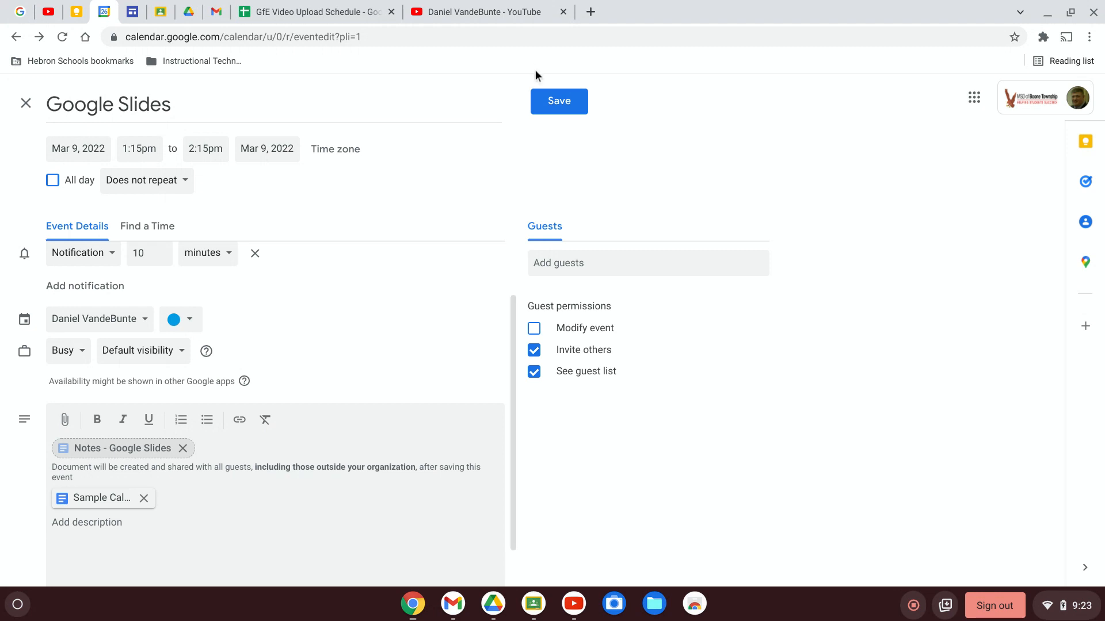
{"action": "left_click", "coordinate": [558, 102]}
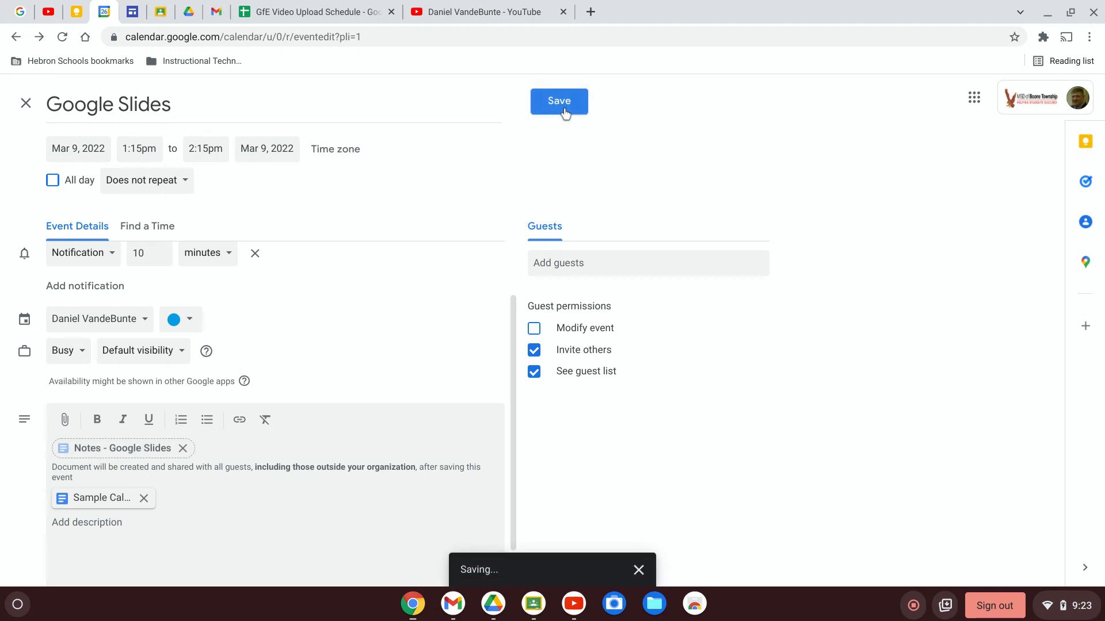
- View the saved Google Slides event's details showing both attached documents
{"action": "left_click", "coordinate": [559, 101]}
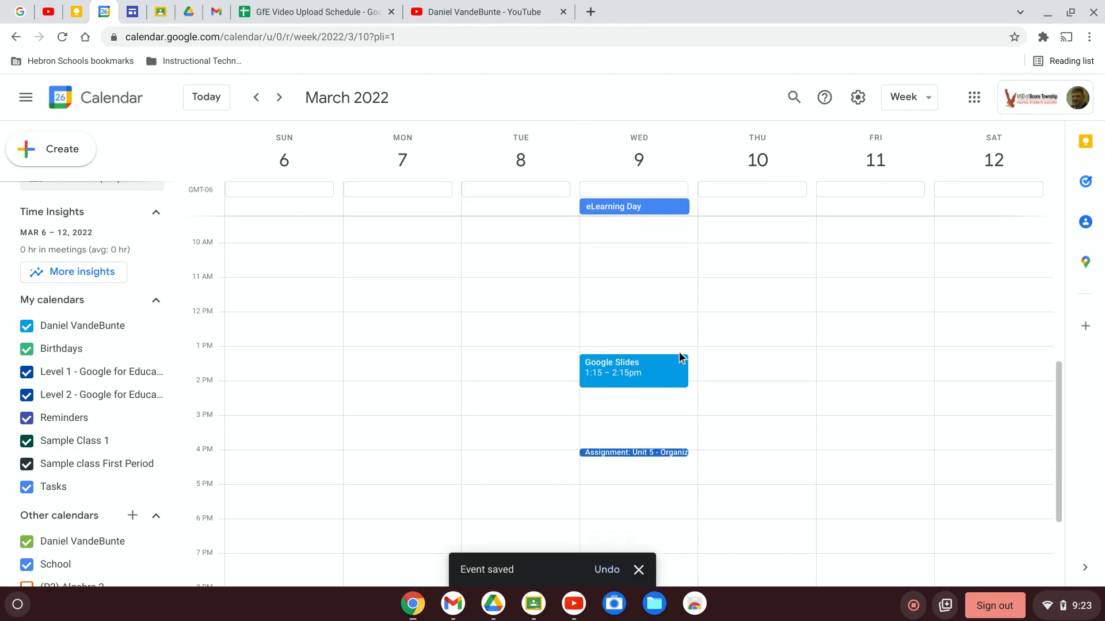
{"action": "left_click", "coordinate": [632, 369]}
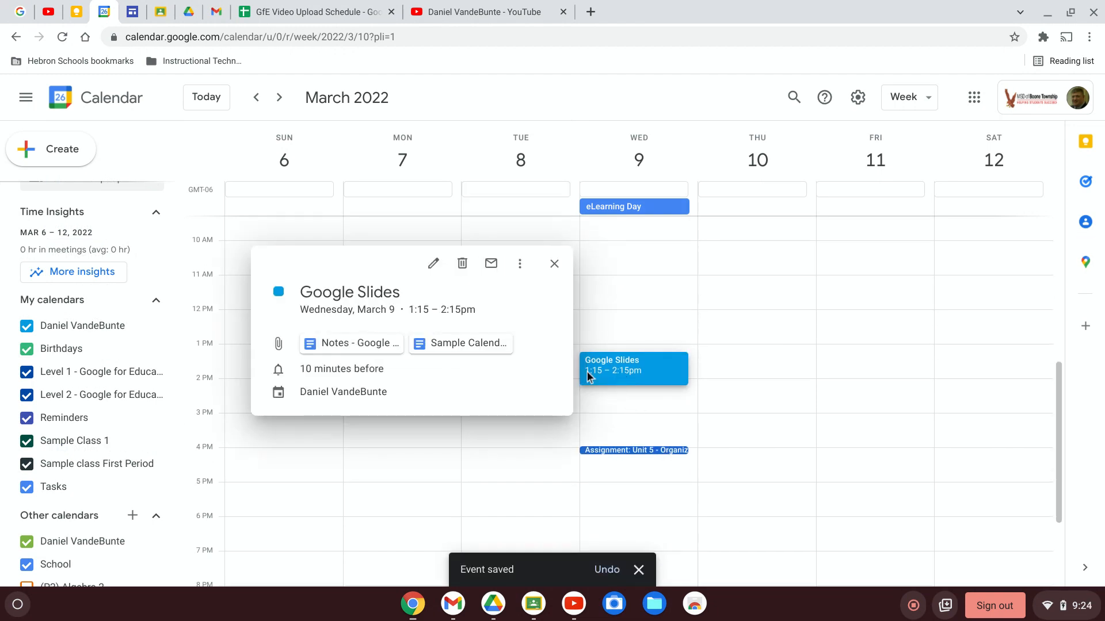
{"action": "mouse_move", "coordinate": [349, 343]}
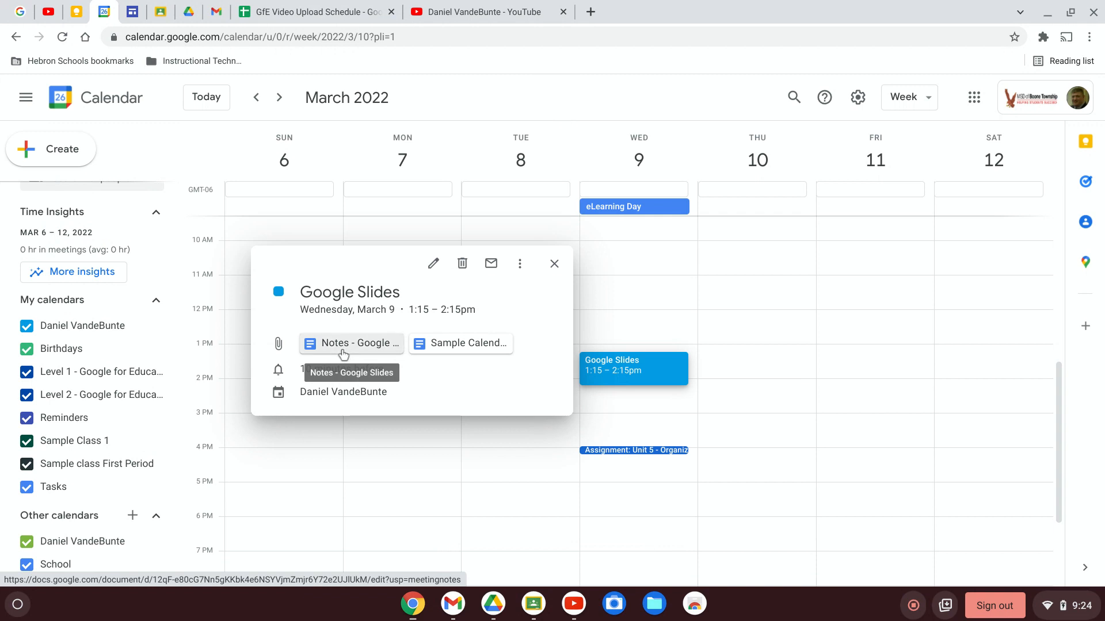
- Open the 'Notes - Google Slides' document in Google Docs and begin editing it
{"action": "left_click", "coordinate": [350, 343]}
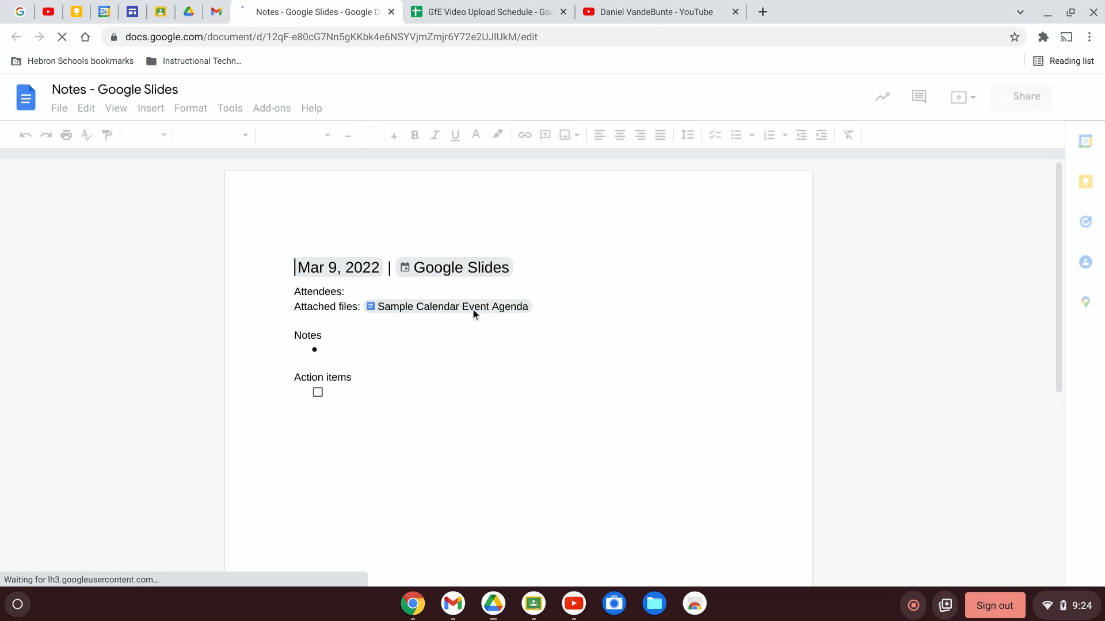
{"action": "mouse_move", "coordinate": [449, 307]}
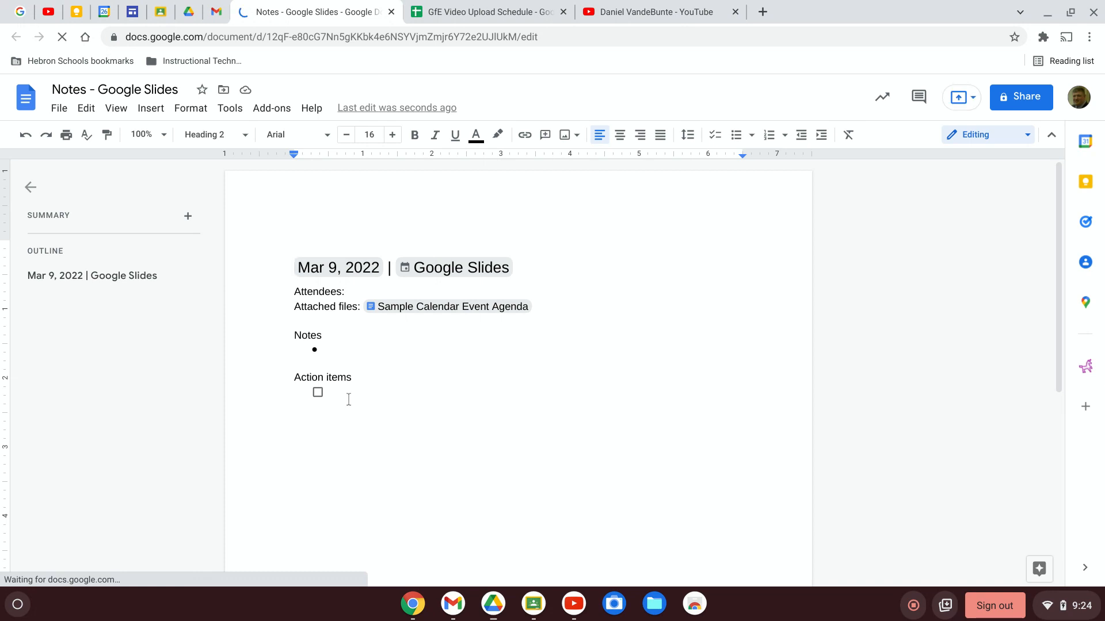
{"action": "left_click", "coordinate": [295, 267]}
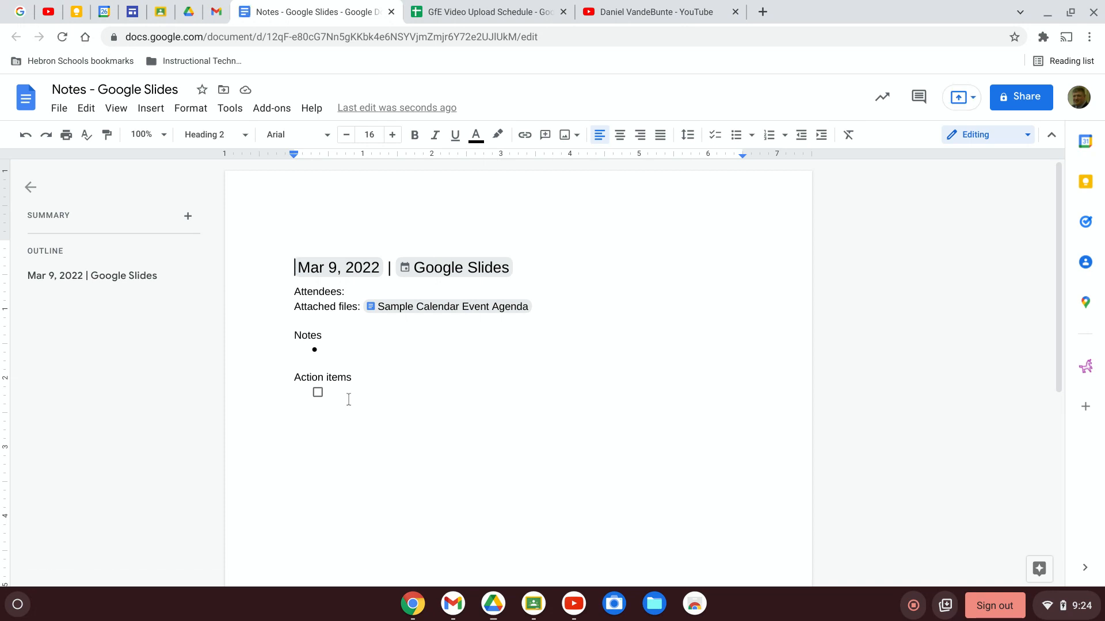